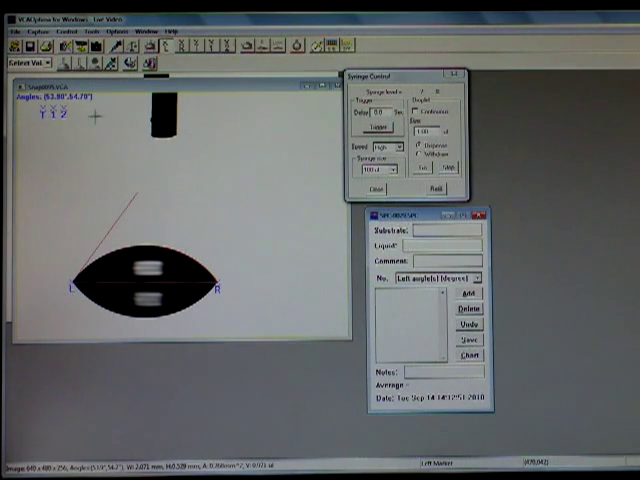
# Log the first droplet's 53.8° left contact angle in the SPC file, then add the second droplet's measurement
pyautogui.click(464, 297)
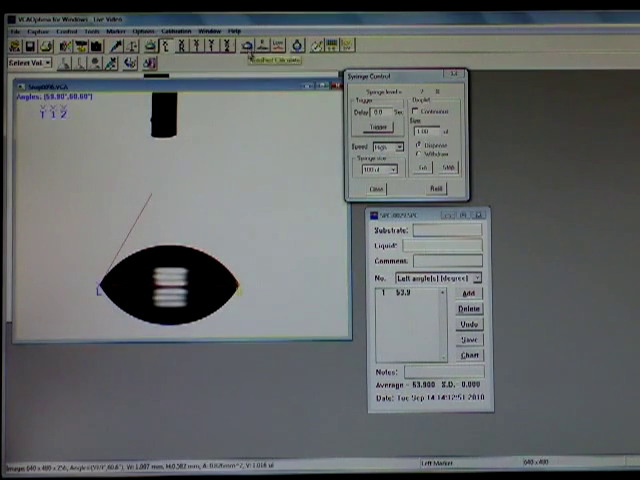
pyautogui.click(464, 291)
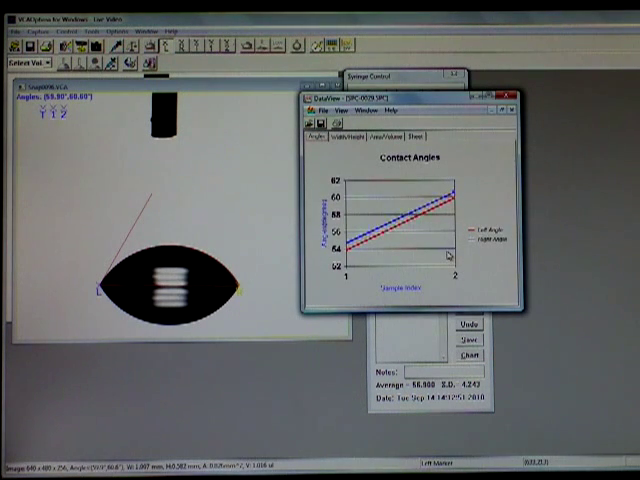
# Chart the left and right contact angles across both drop samples
pyautogui.click(378, 139)
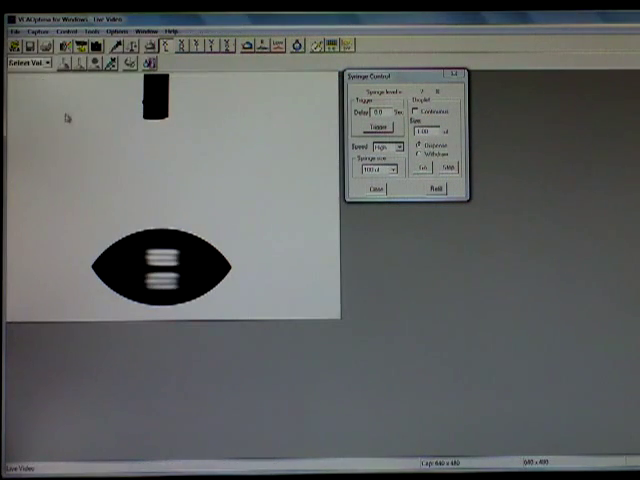
pyautogui.moveTo(108, 158)
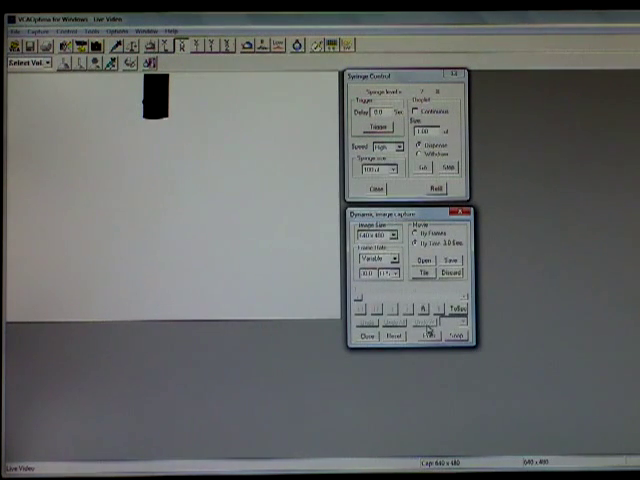
pyautogui.moveTo(430, 330)
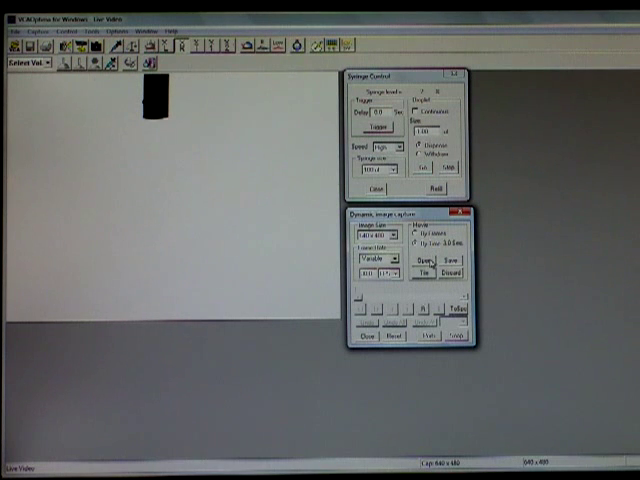